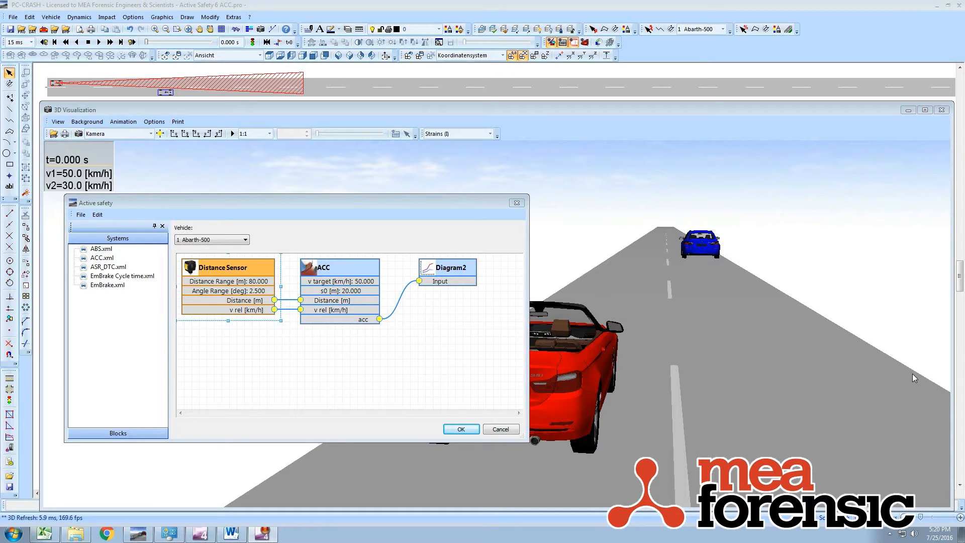
pyautogui.moveTo(867, 375)
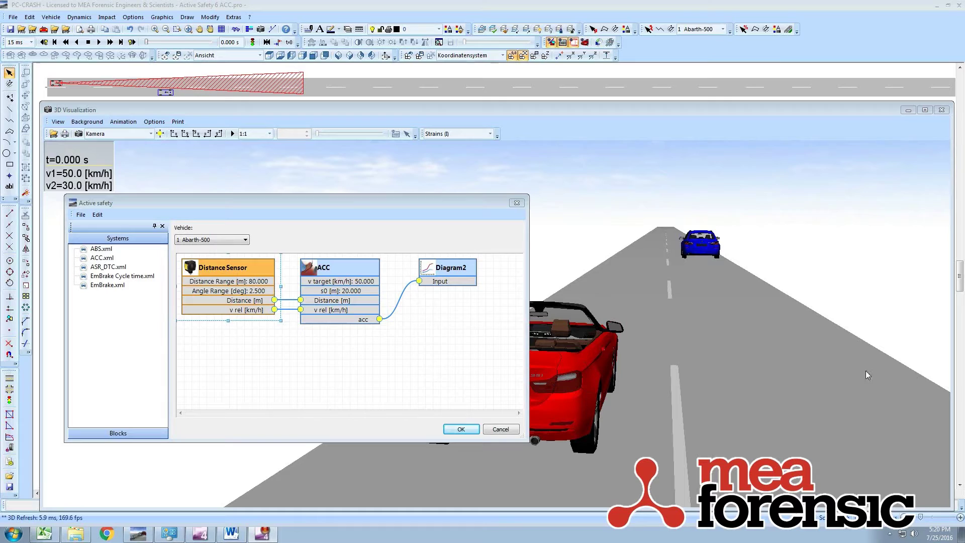
pyautogui.moveTo(56, 88)
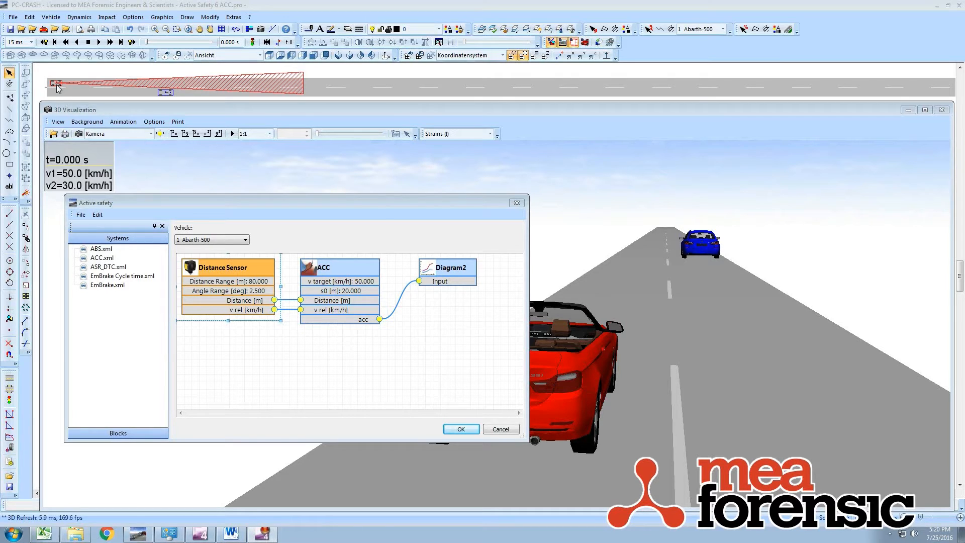
pyautogui.moveTo(147, 92)
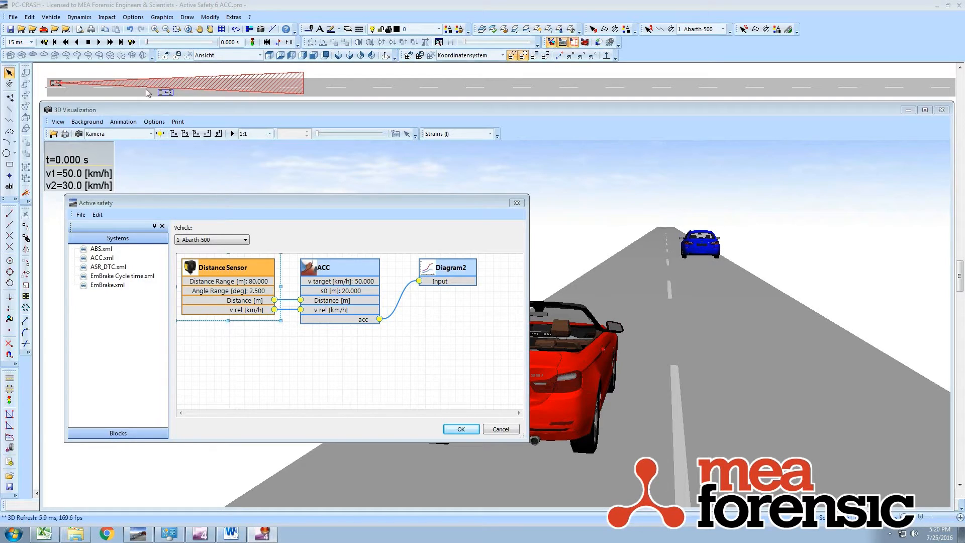
pyautogui.moveTo(298, 79)
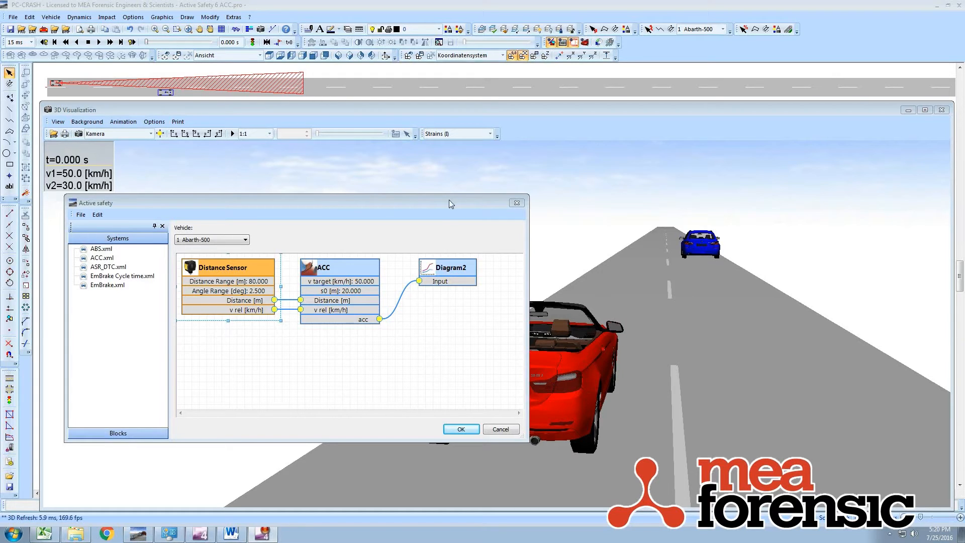
pyautogui.moveTo(448, 269)
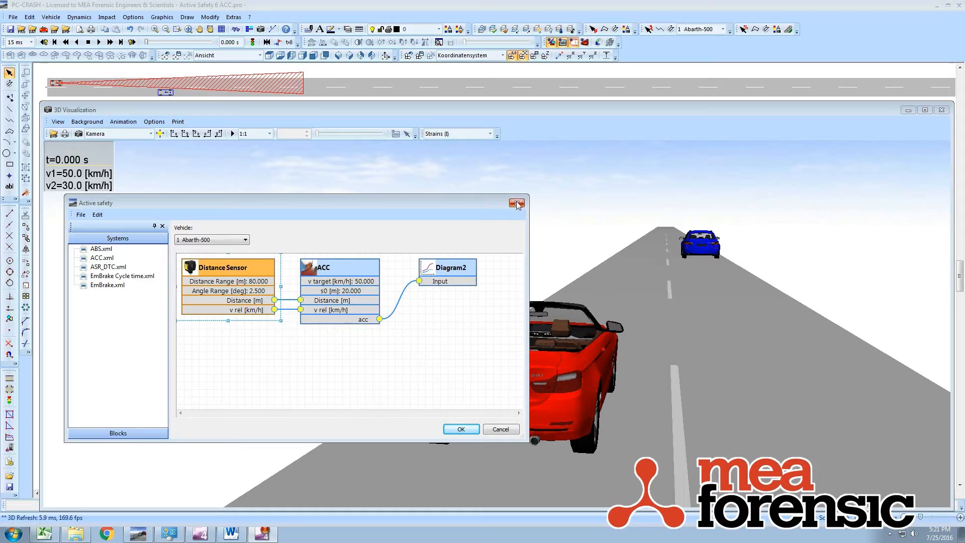
pyautogui.moveTo(517, 204)
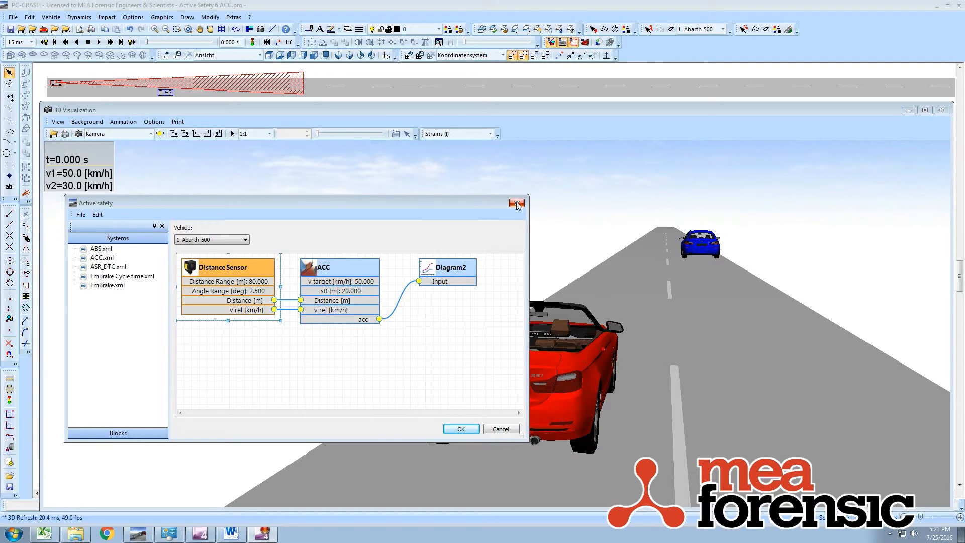
# Close the Active safety block diagram, leaving the 3D view of both cars at t=0
pyautogui.click(517, 204)
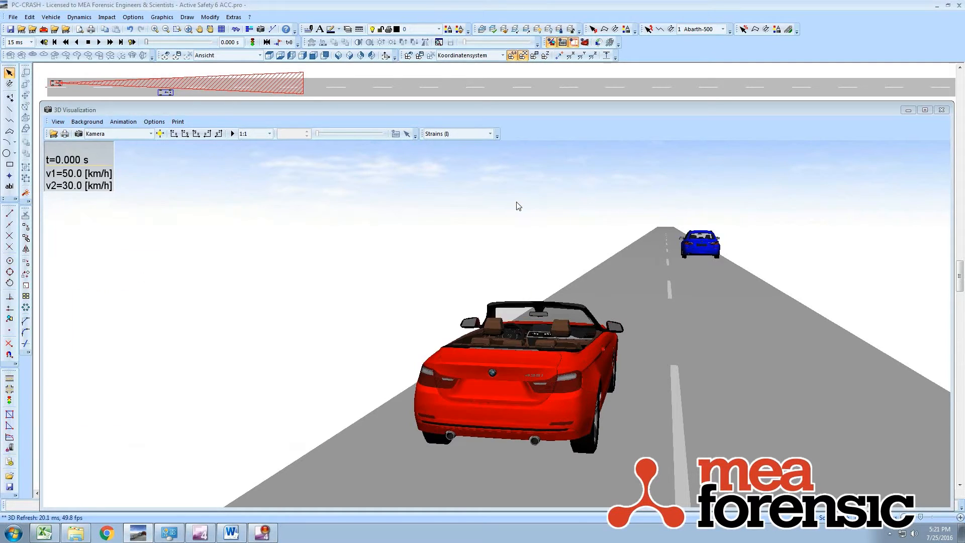
pyautogui.moveTo(660, 246)
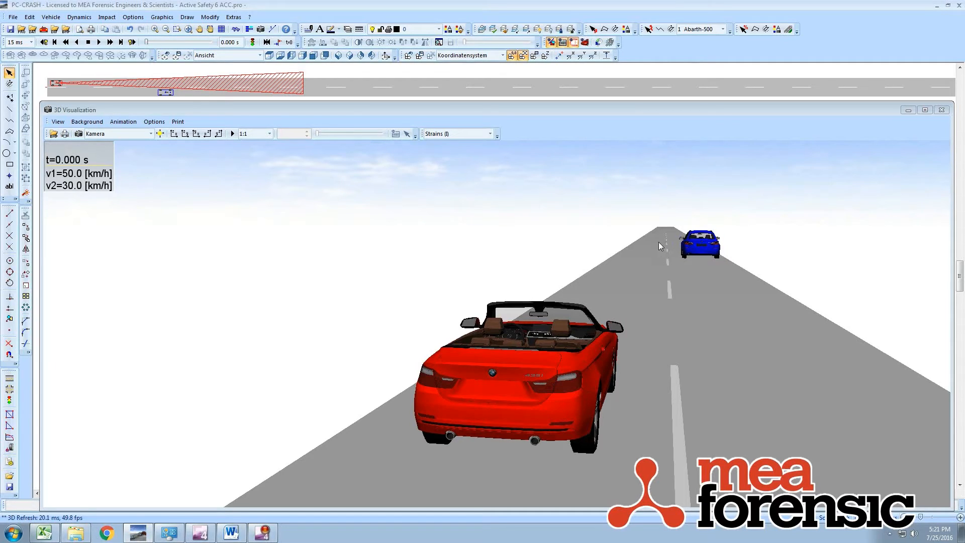
pyautogui.moveTo(659, 248)
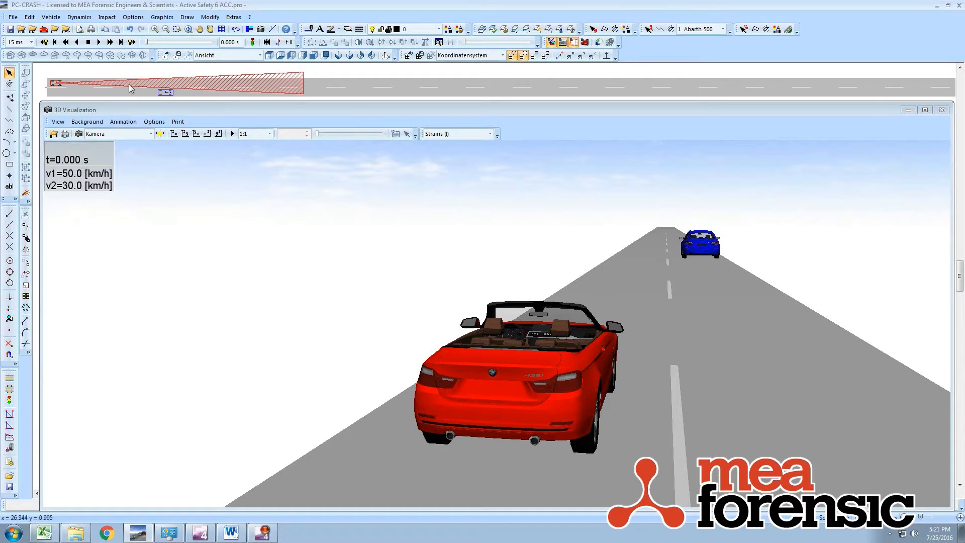
pyautogui.moveTo(62, 86)
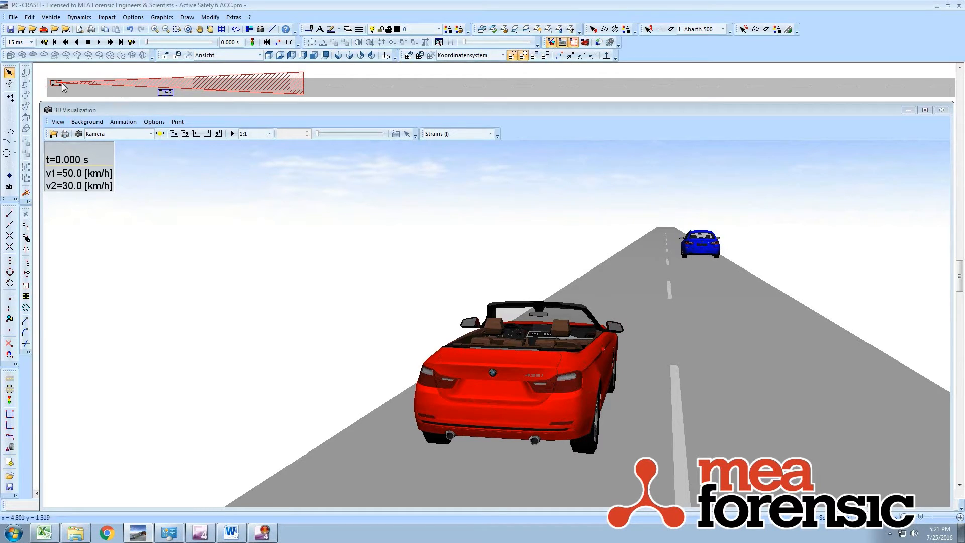
pyautogui.moveTo(130, 88)
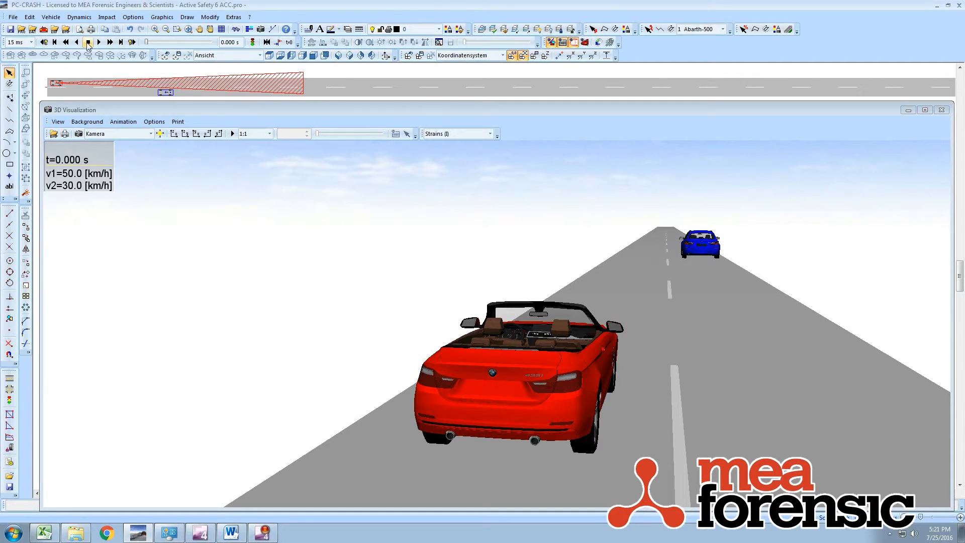
# Play the ACC simulation to about 25.6 s so v1 drops to match v2, then reset to t=0
pyautogui.click(110, 42)
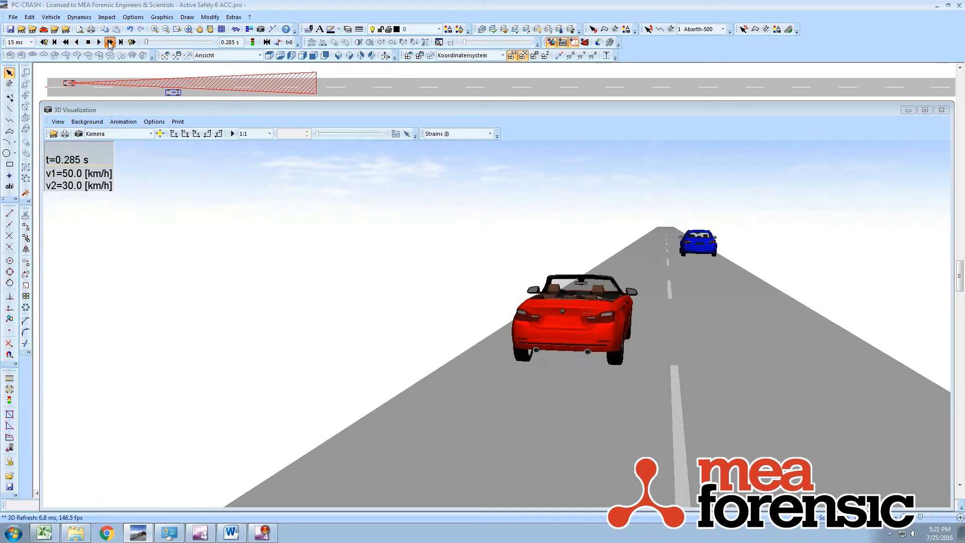
pyautogui.click(110, 43)
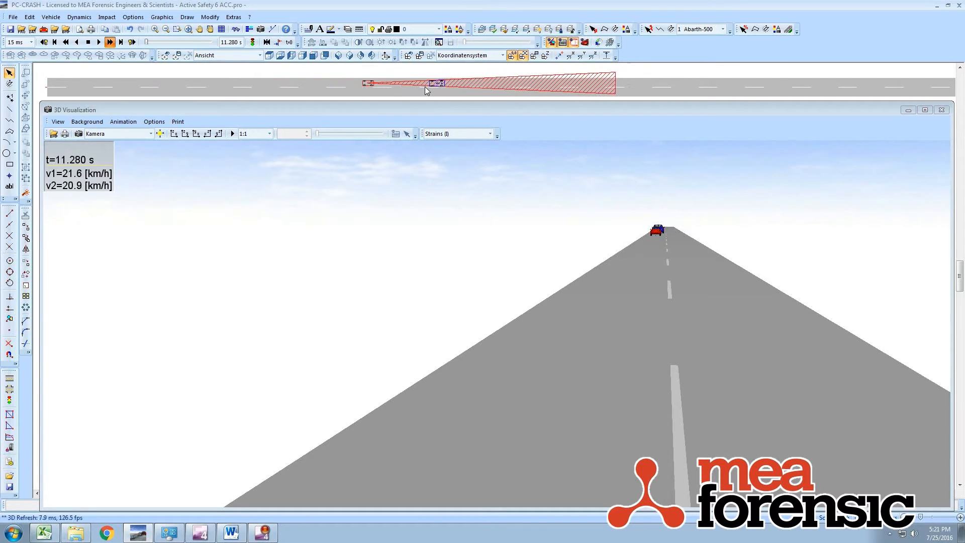
pyautogui.click(109, 43)
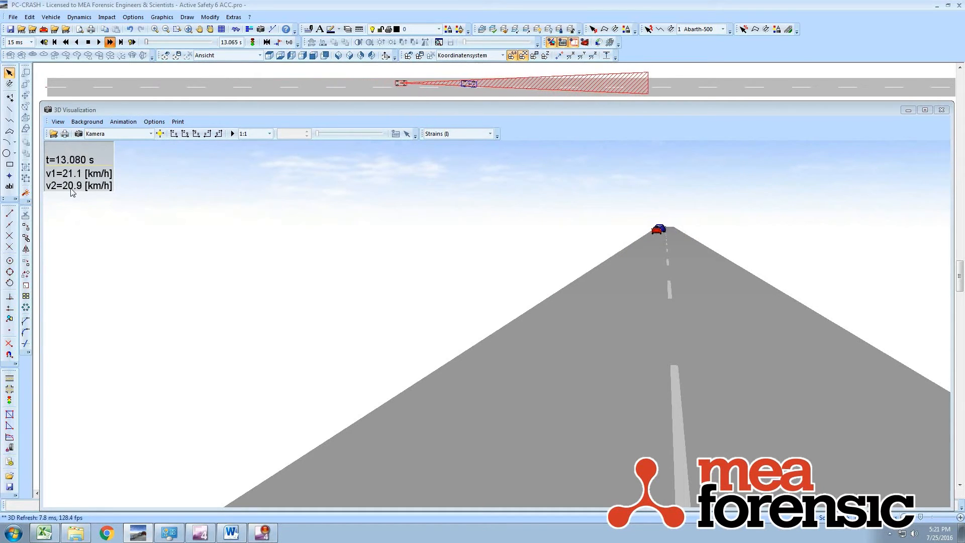
pyautogui.click(110, 42)
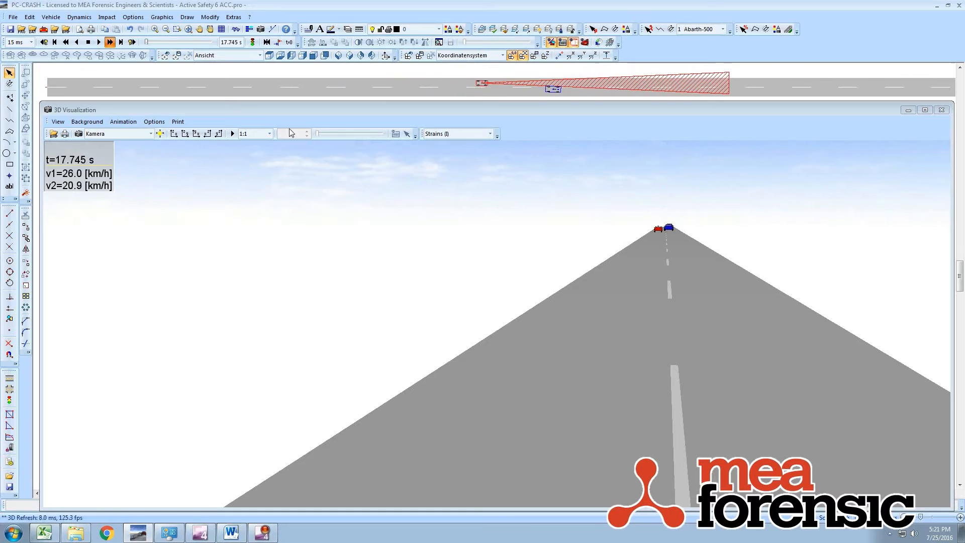
pyautogui.click(108, 42)
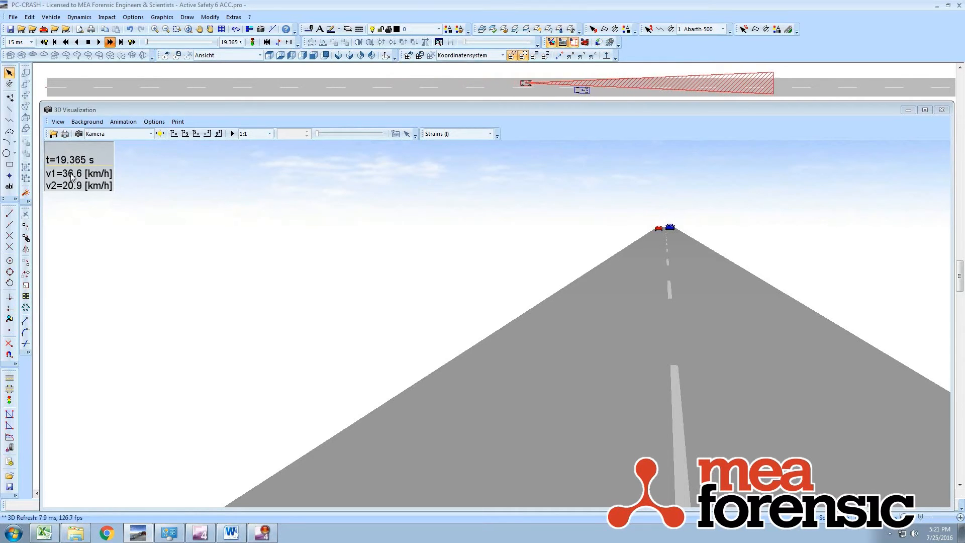
pyautogui.click(109, 43)
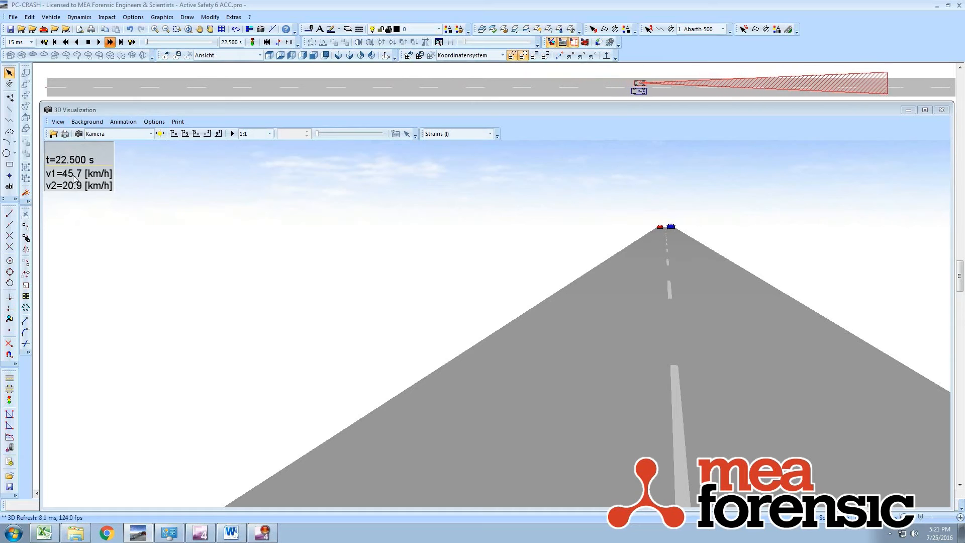
pyautogui.click(108, 42)
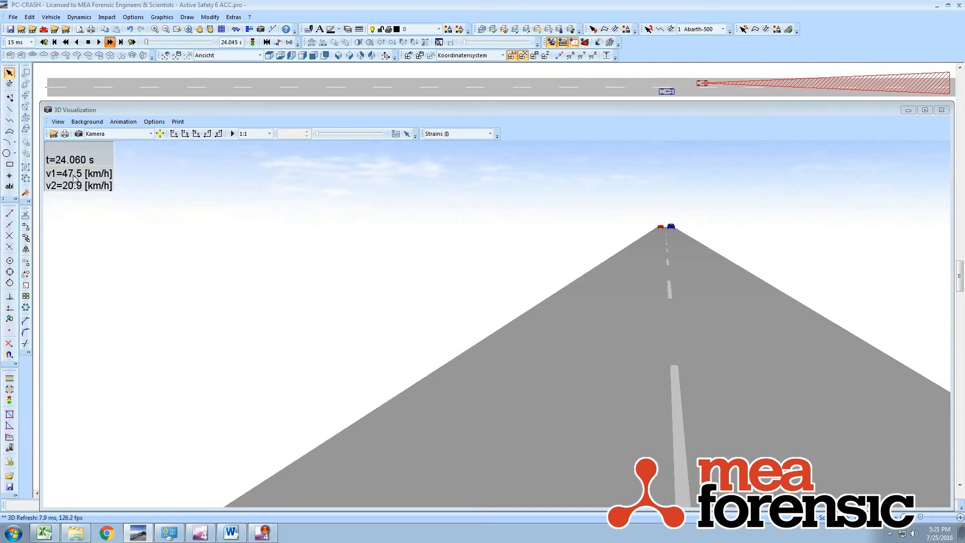
pyautogui.click(108, 43)
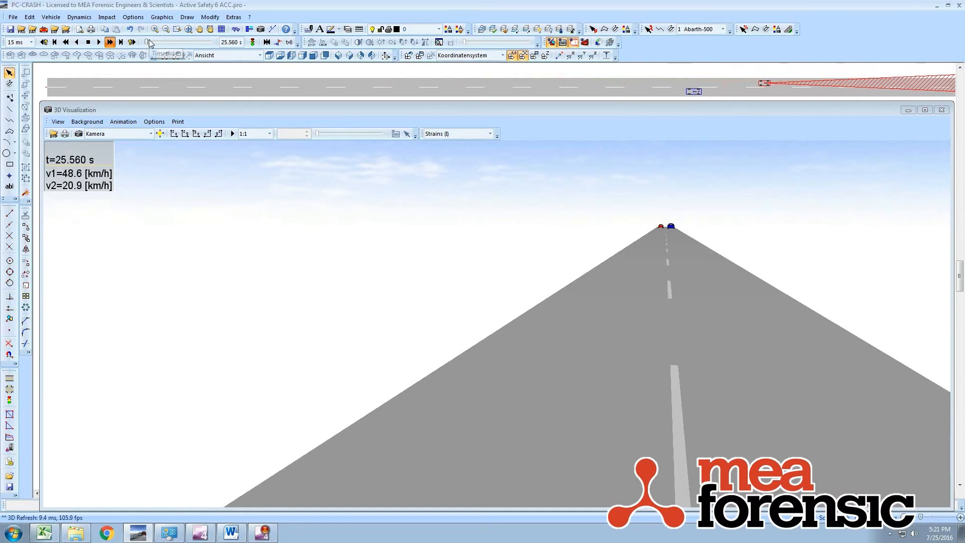
pyautogui.click(109, 42)
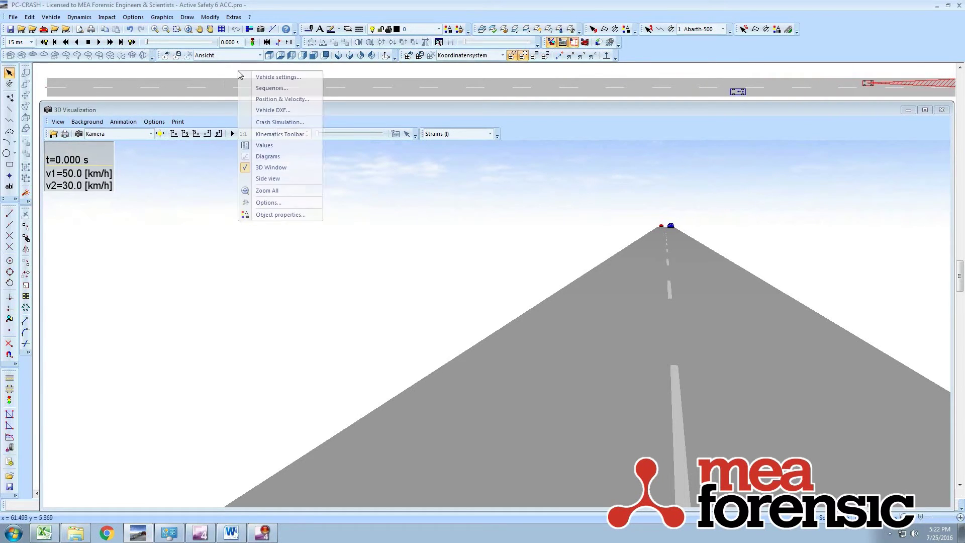
# Replay the simulation from the start through to about 28 s
pyautogui.click(98, 43)
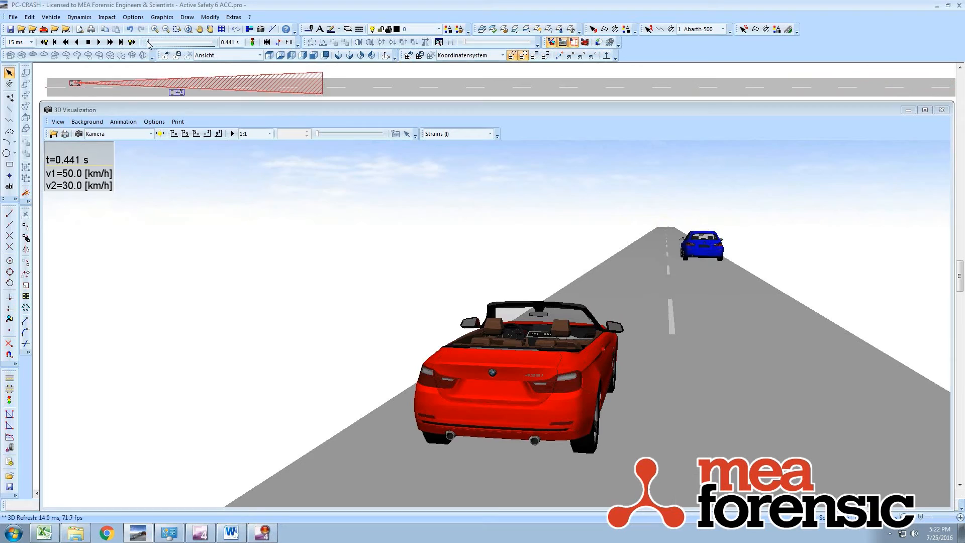
pyautogui.click(54, 43)
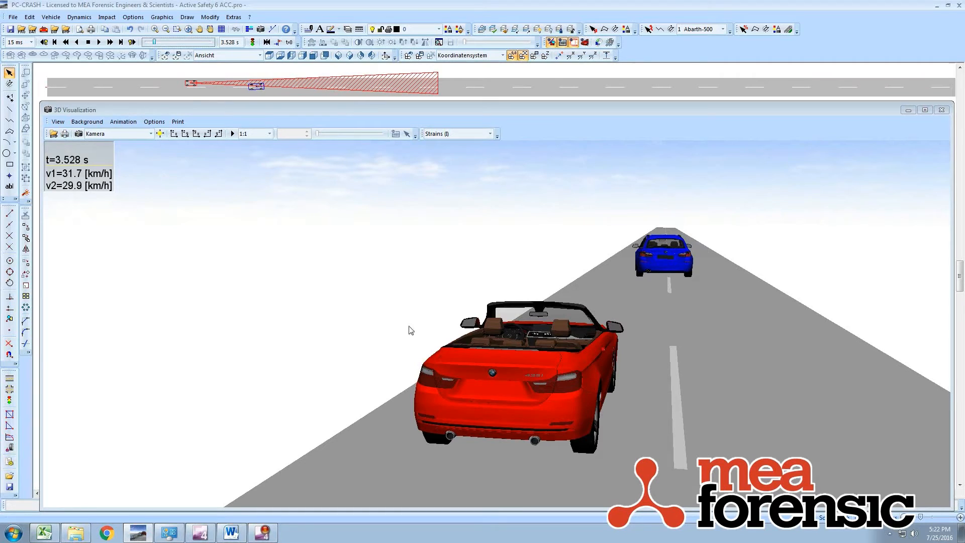
pyautogui.moveTo(546, 374)
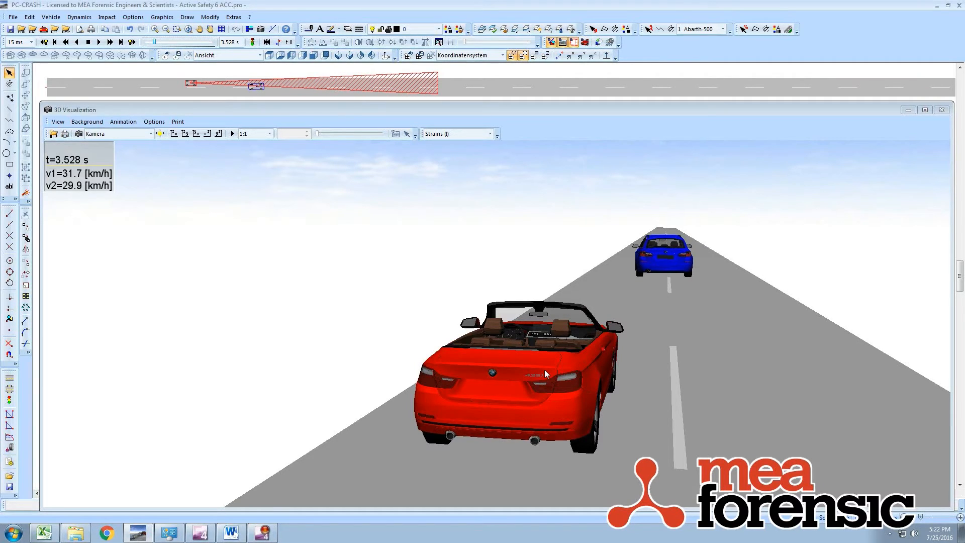
pyautogui.moveTo(530, 370)
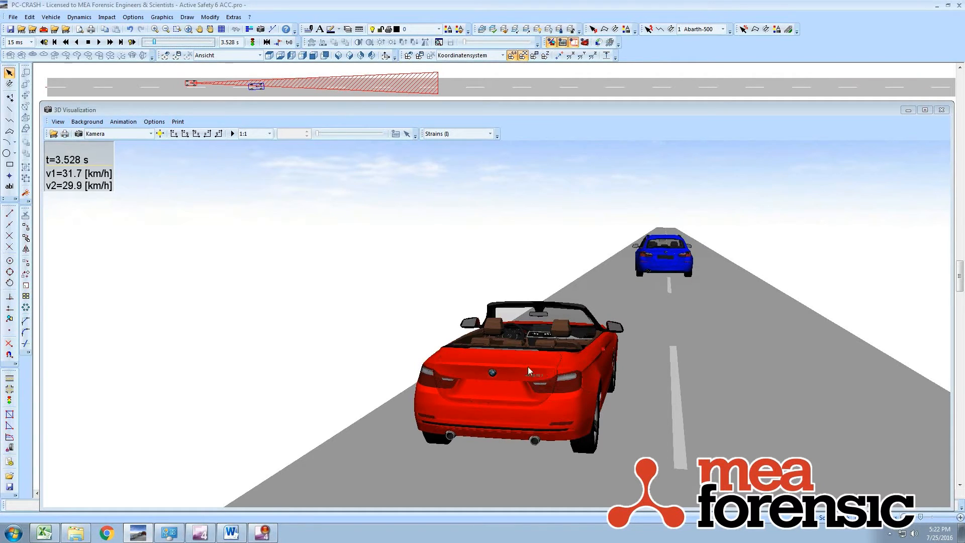
pyautogui.moveTo(155, 45)
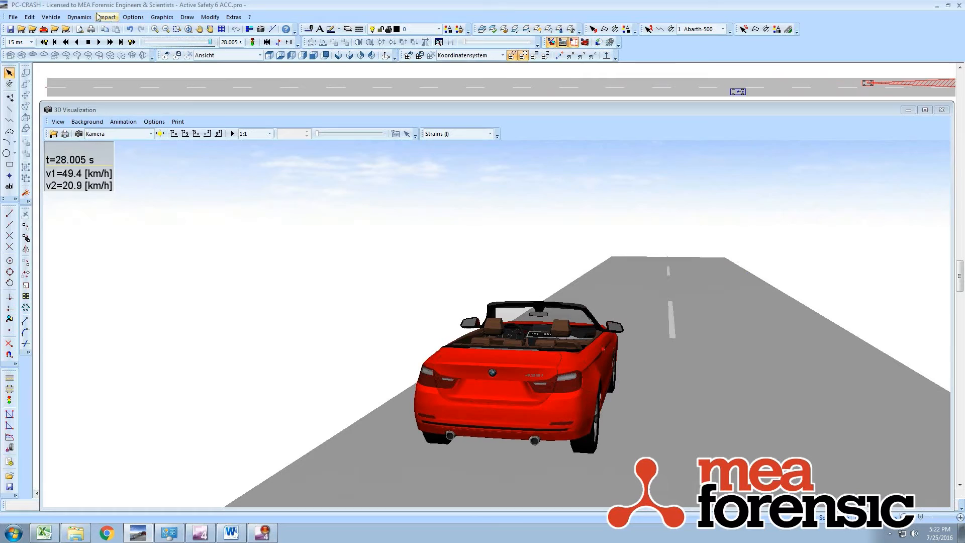
# Bring up the Active Safety block diagram for the Abarth-500 from the Vehicle menu
pyautogui.click(51, 17)
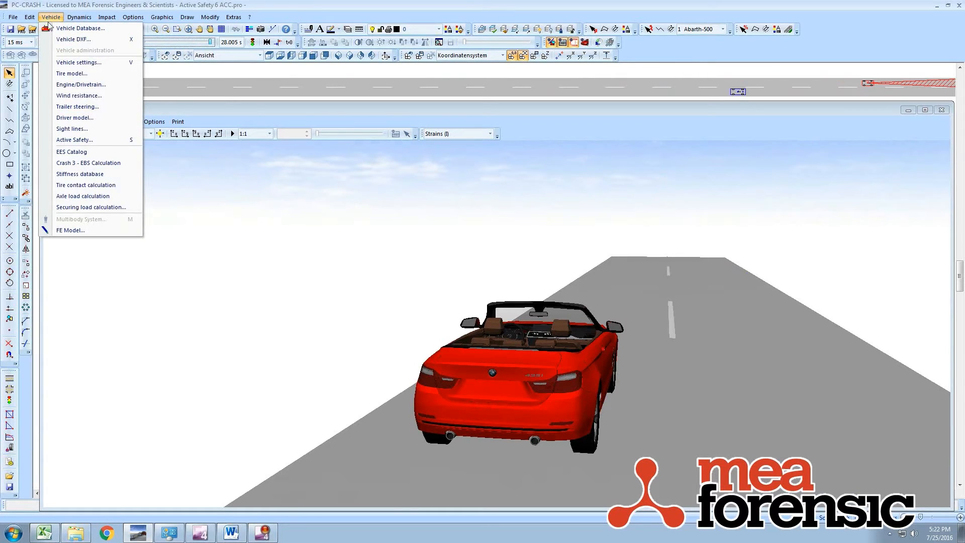
pyautogui.moveTo(73, 139)
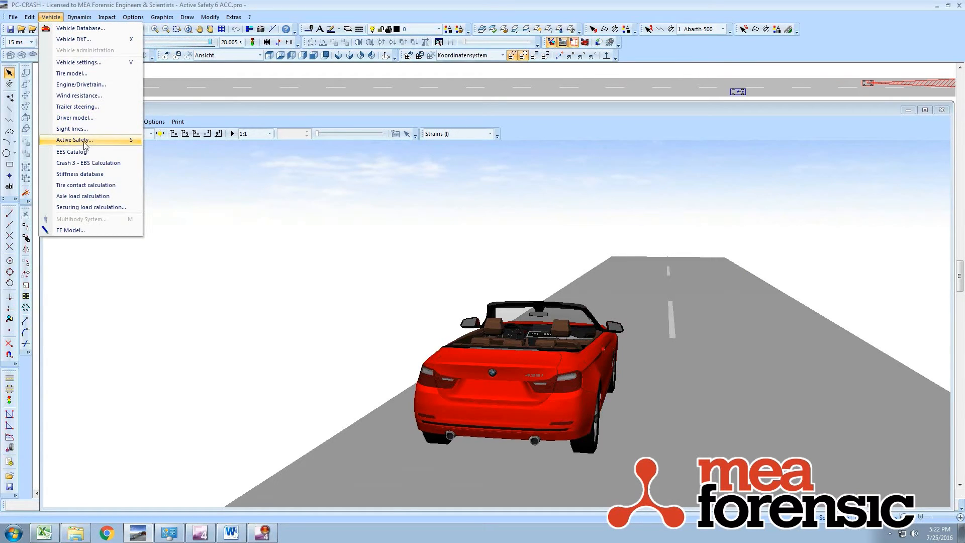
pyautogui.click(74, 140)
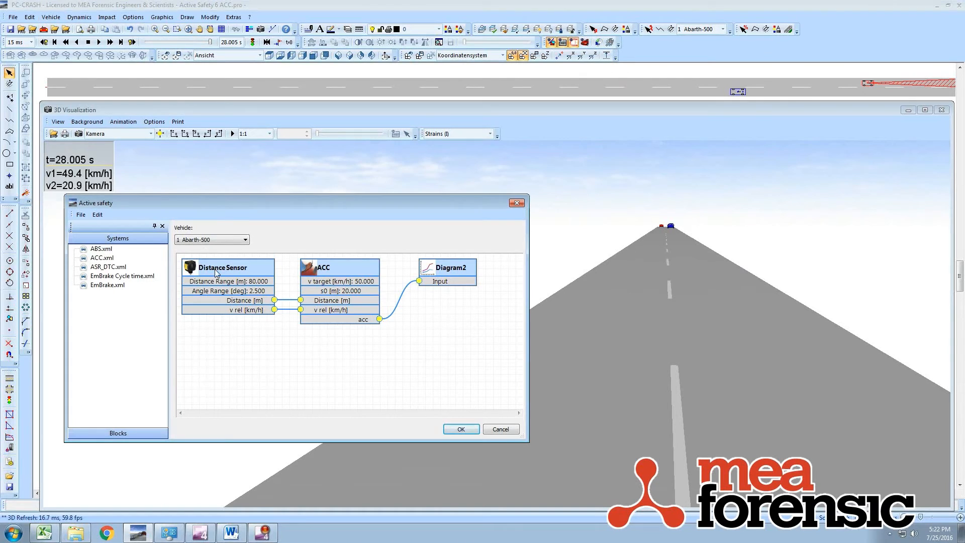
pyautogui.click(222, 267)
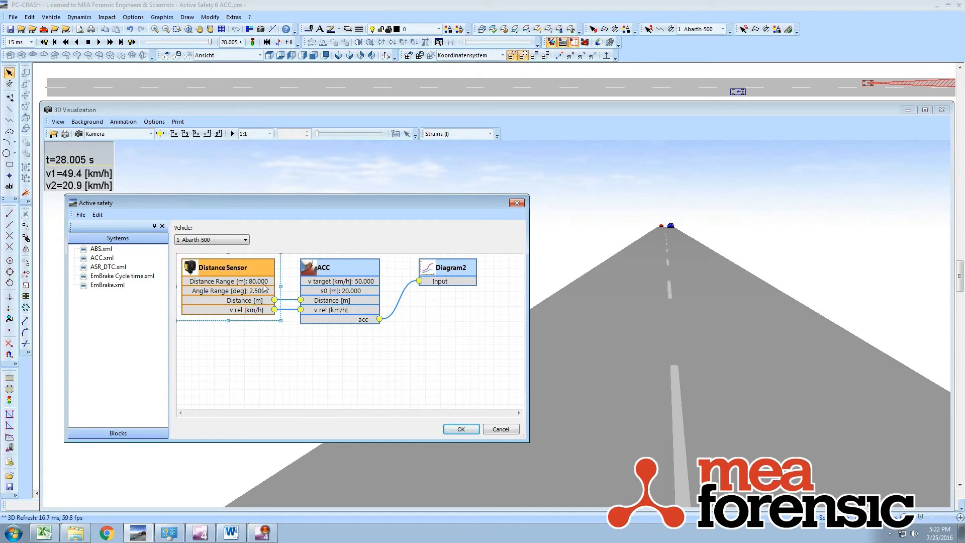
pyautogui.moveTo(263, 297)
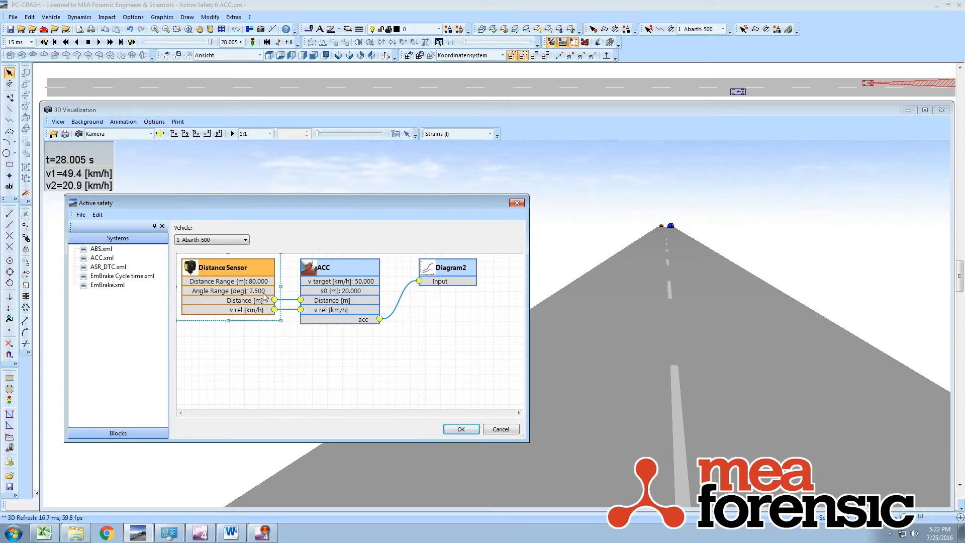
pyautogui.moveTo(248, 297)
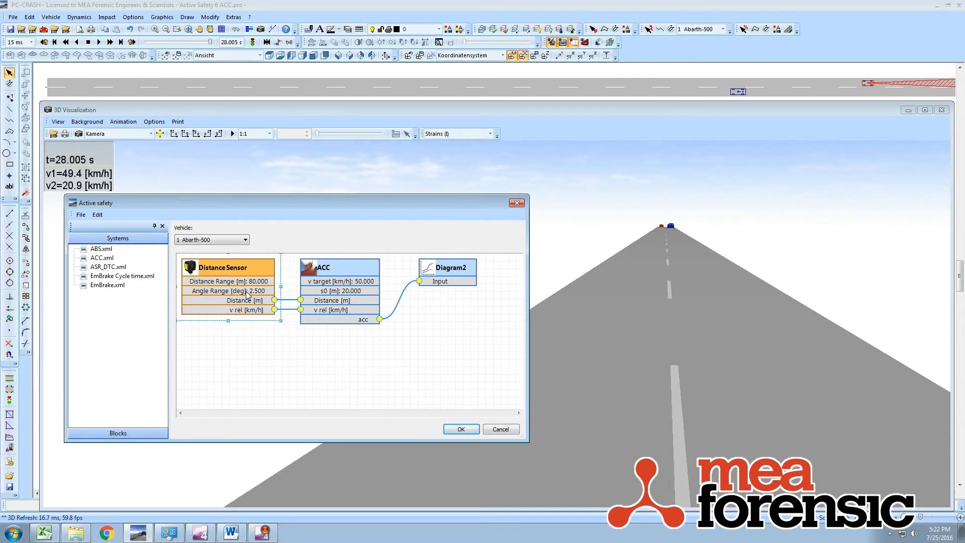
pyautogui.rightClick(238, 284)
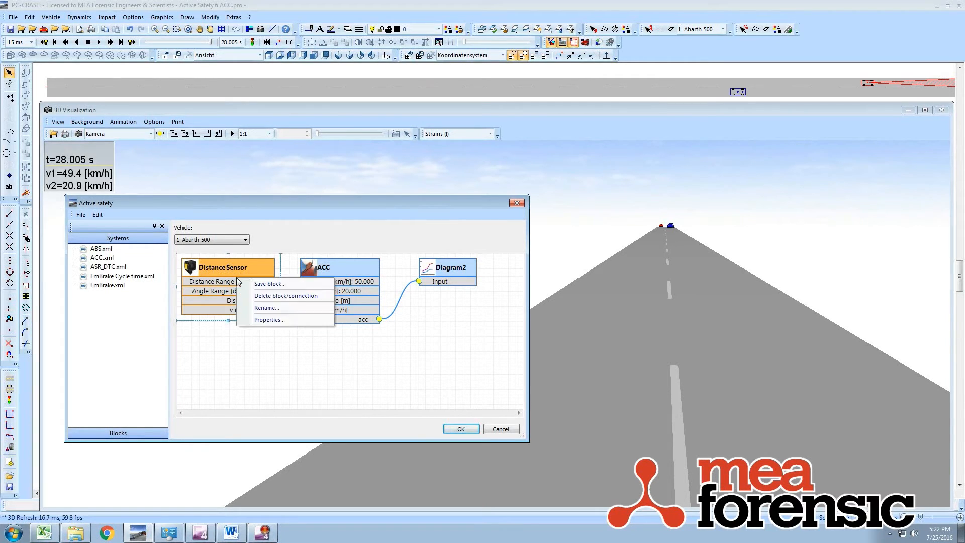
pyautogui.moveTo(270, 320)
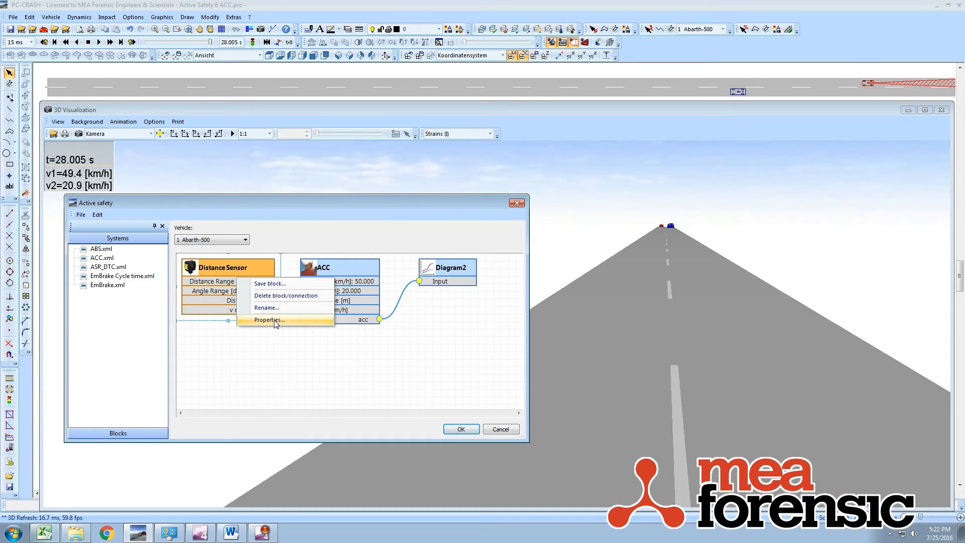
pyautogui.click(268, 320)
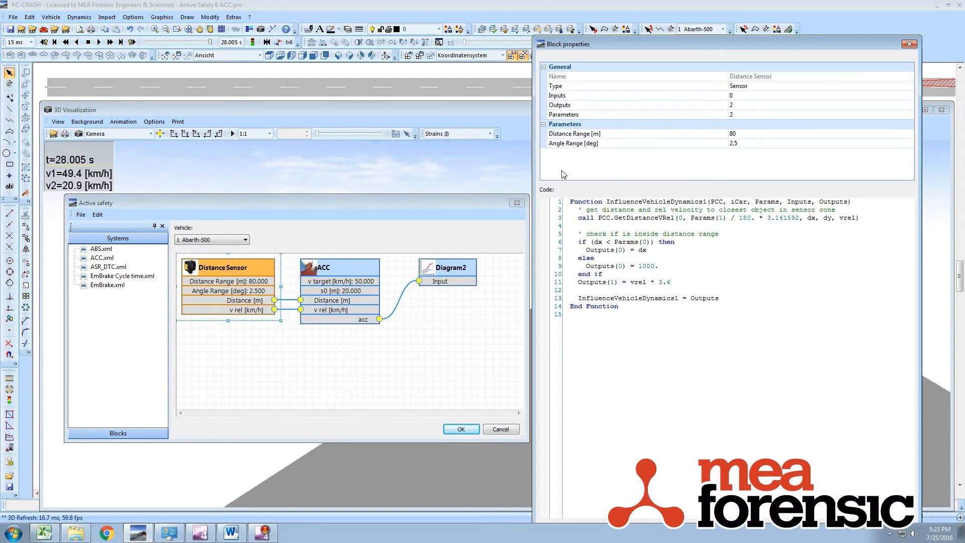
pyautogui.moveTo(670, 217)
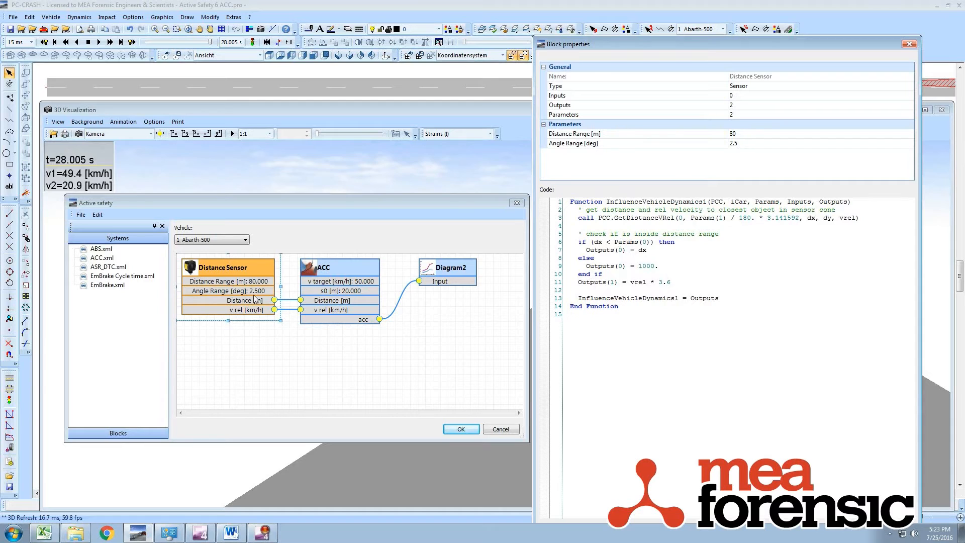
pyautogui.moveTo(254, 310)
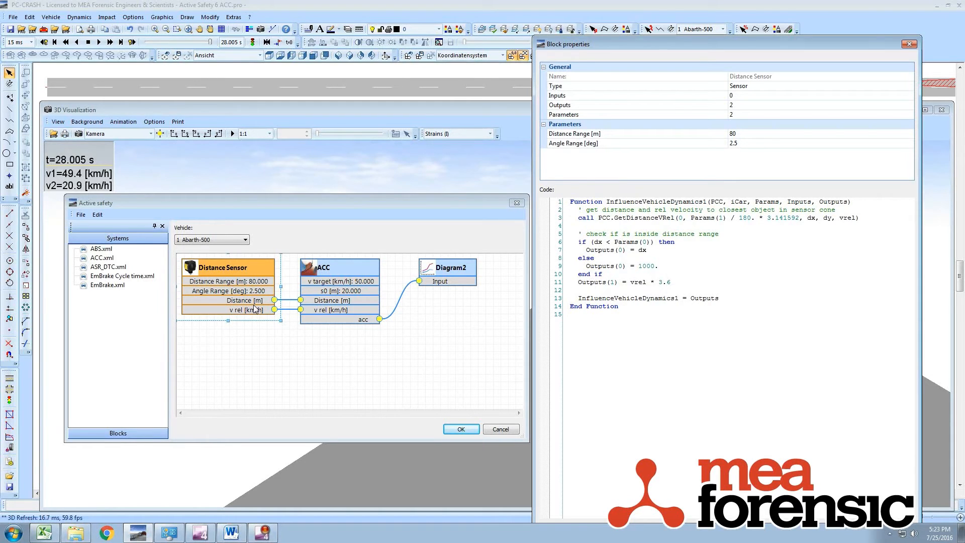
pyautogui.moveTo(357, 212)
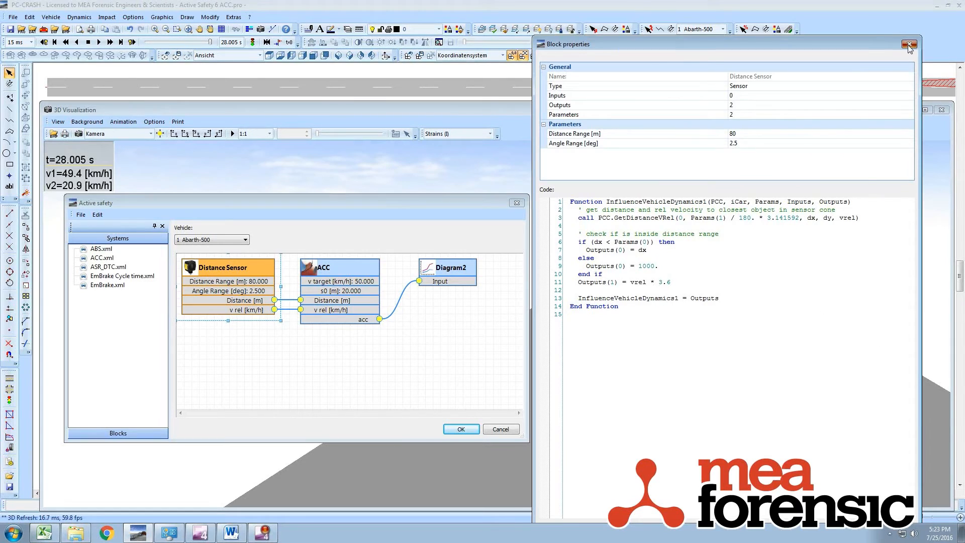
pyautogui.click(909, 45)
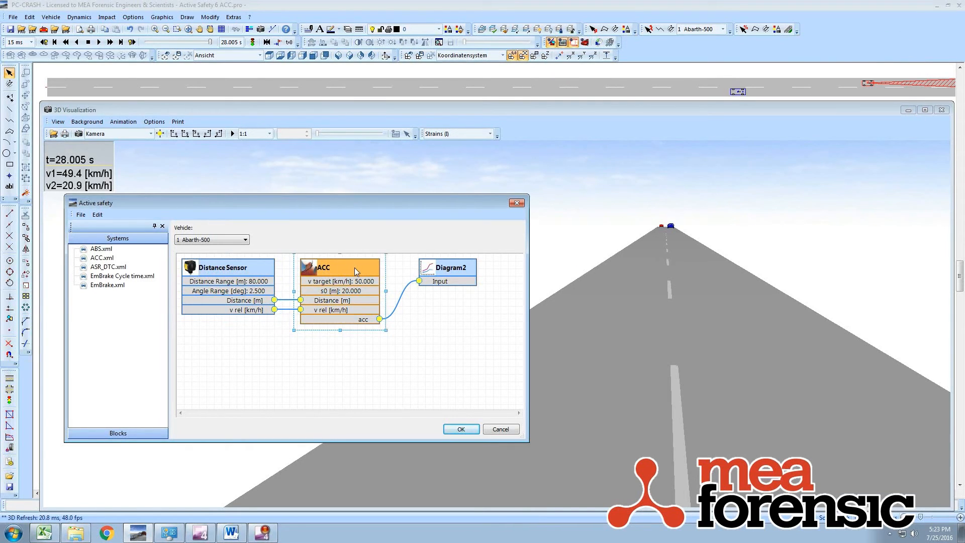
# Show the ACC block's properties — actuator, v target 50 km/h, s0 20 m — and its control script
pyautogui.rightClick(354, 271)
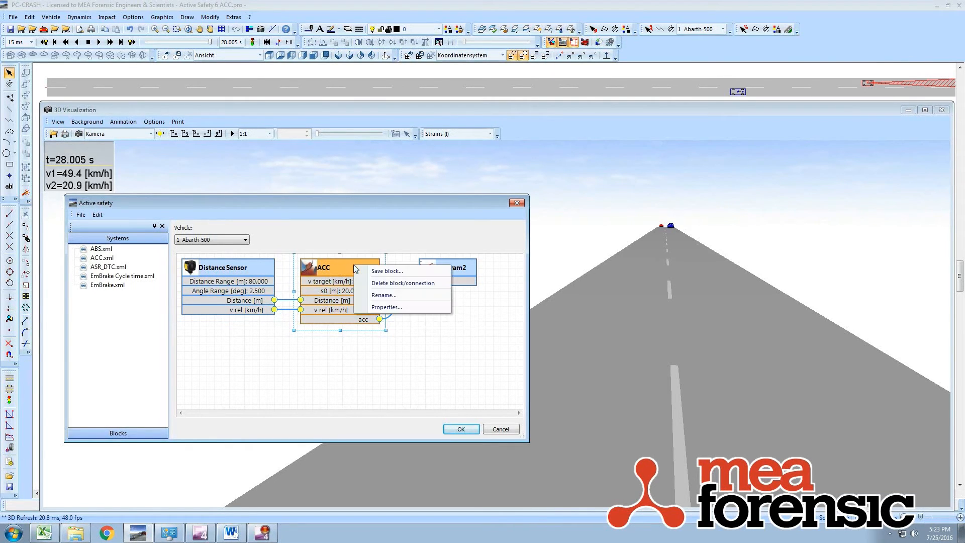
pyautogui.click(386, 307)
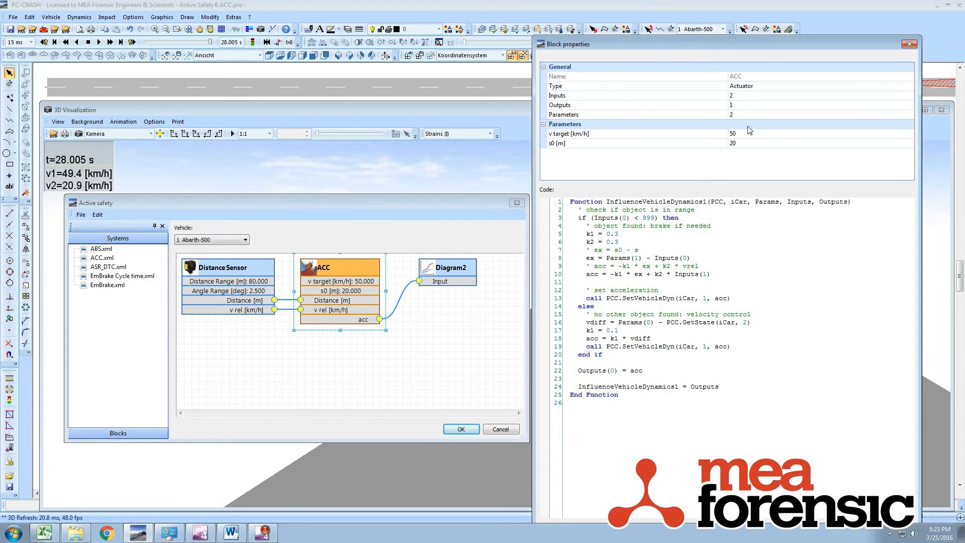
pyautogui.moveTo(310, 306)
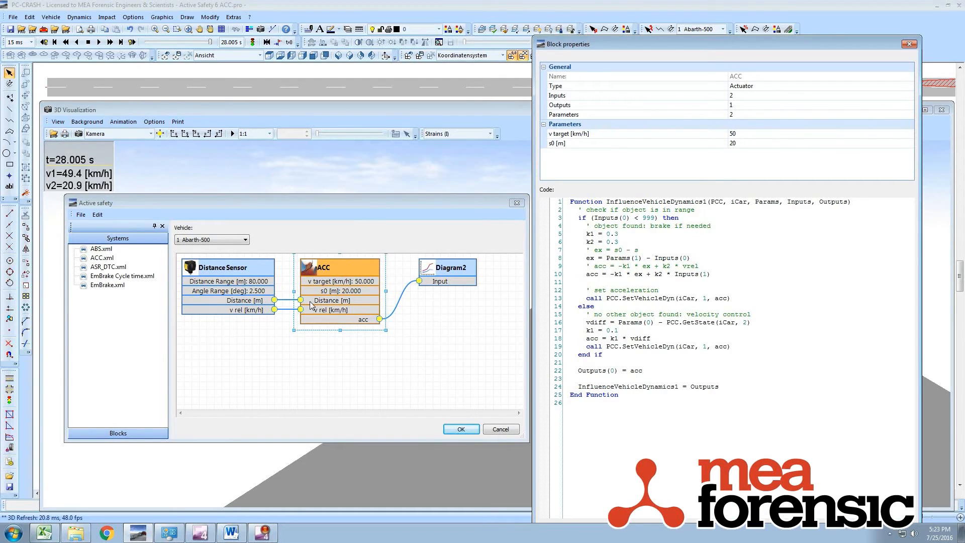
pyautogui.moveTo(326, 314)
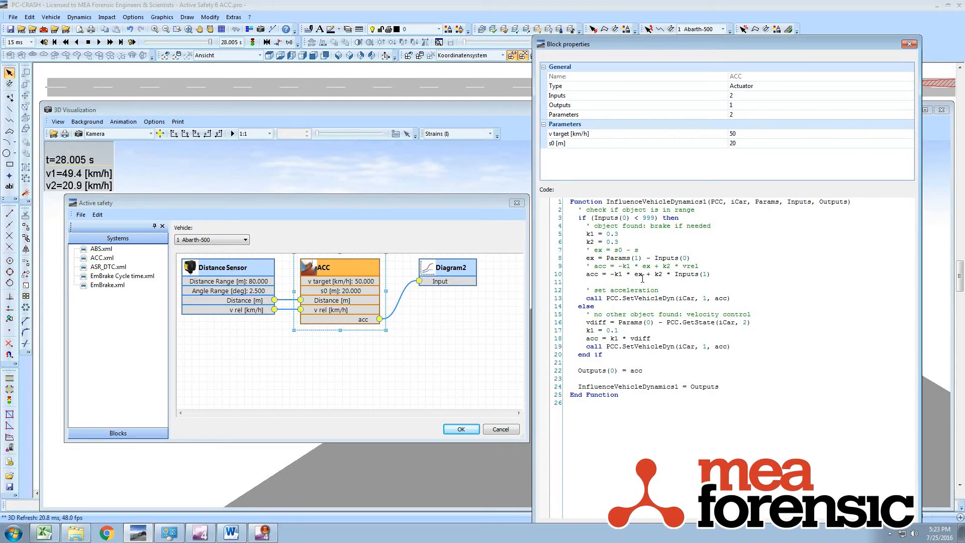
pyautogui.moveTo(595, 241)
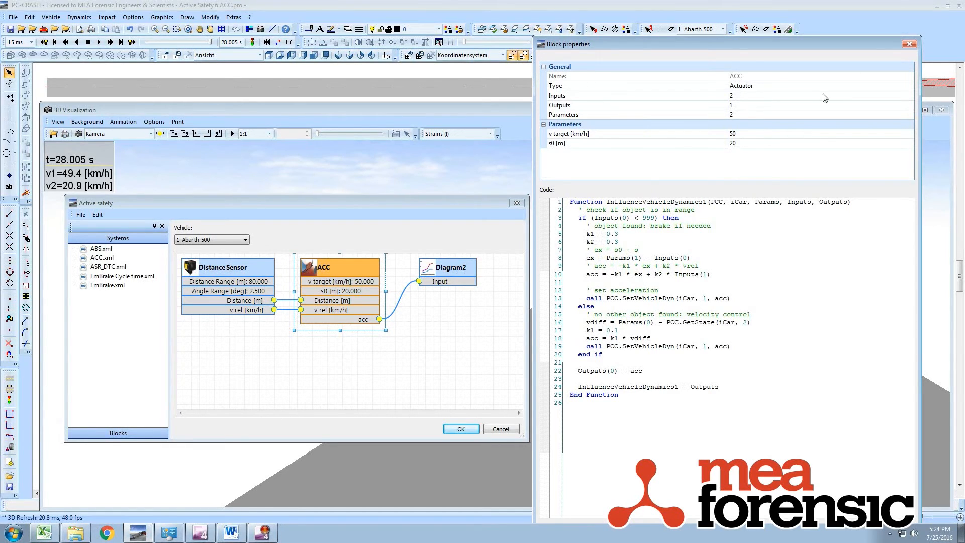
# Review the Diagram2 block's plotting script for acc, then return to the Active safety diagram
pyautogui.click(909, 43)
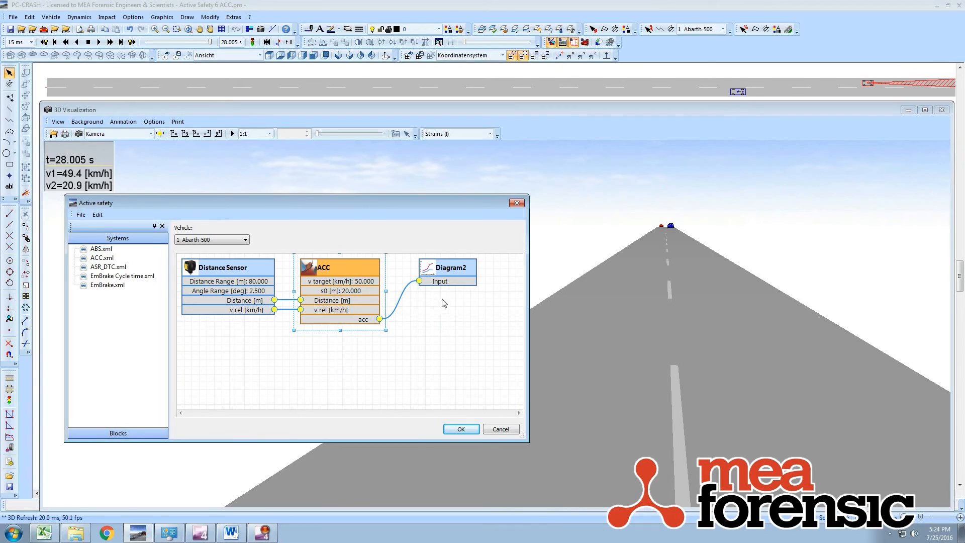
pyautogui.click(447, 267)
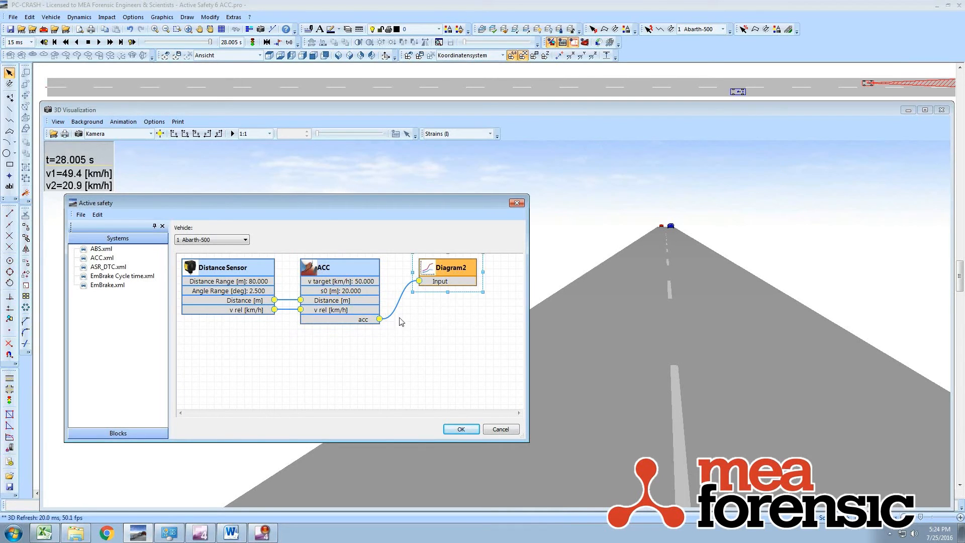
pyautogui.rightClick(450, 268)
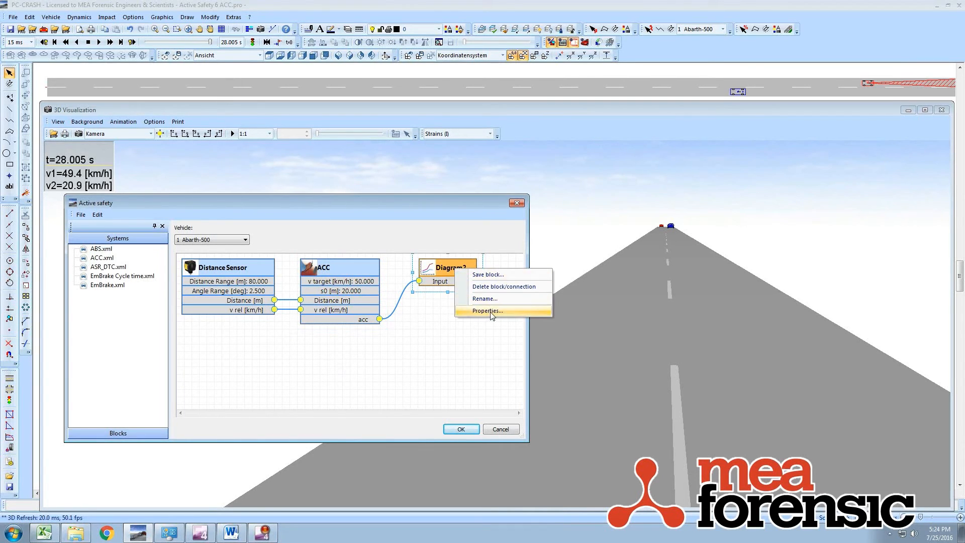
pyautogui.click(485, 311)
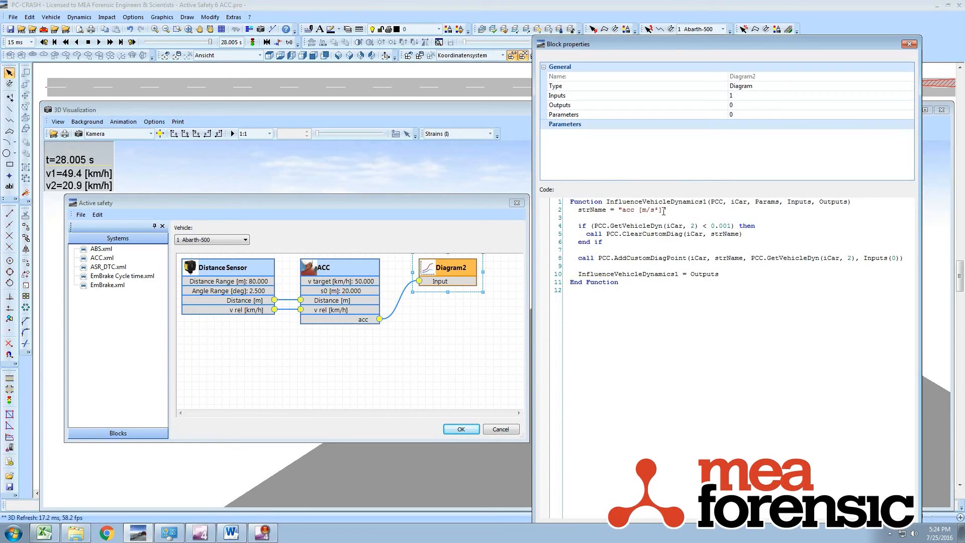
pyautogui.moveTo(911, 44)
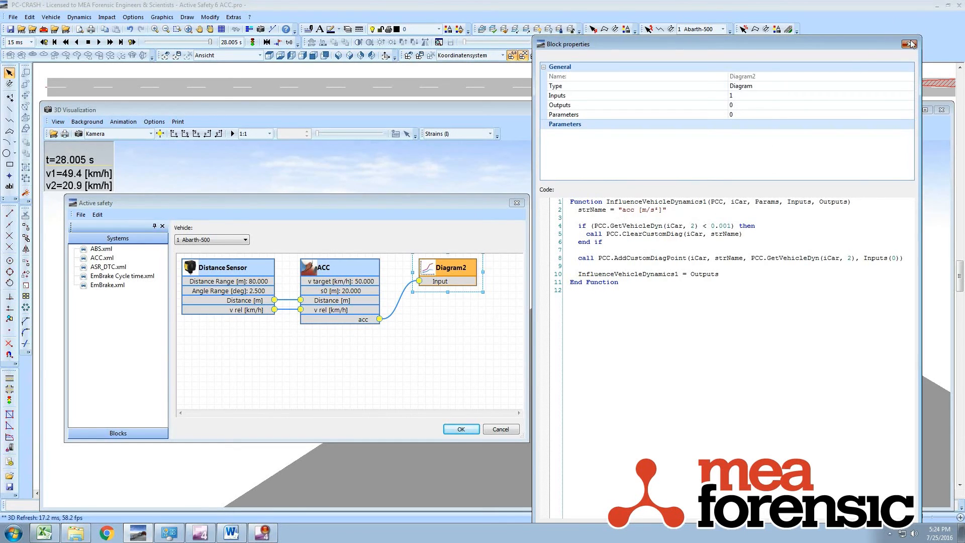
pyautogui.click(910, 43)
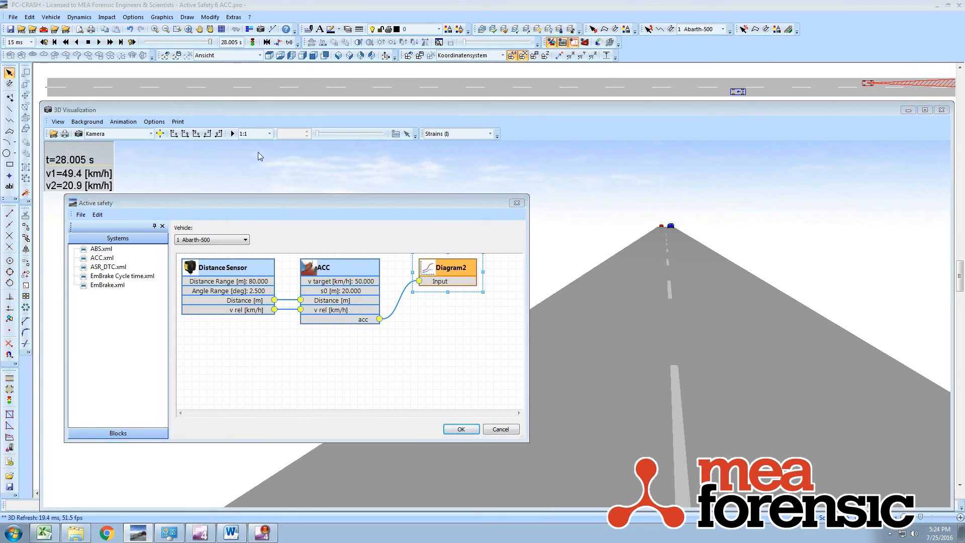
# Confirm the Active safety setup and bring up the velocity diagram and Diagrams > Vehicles list
pyautogui.click(460, 429)
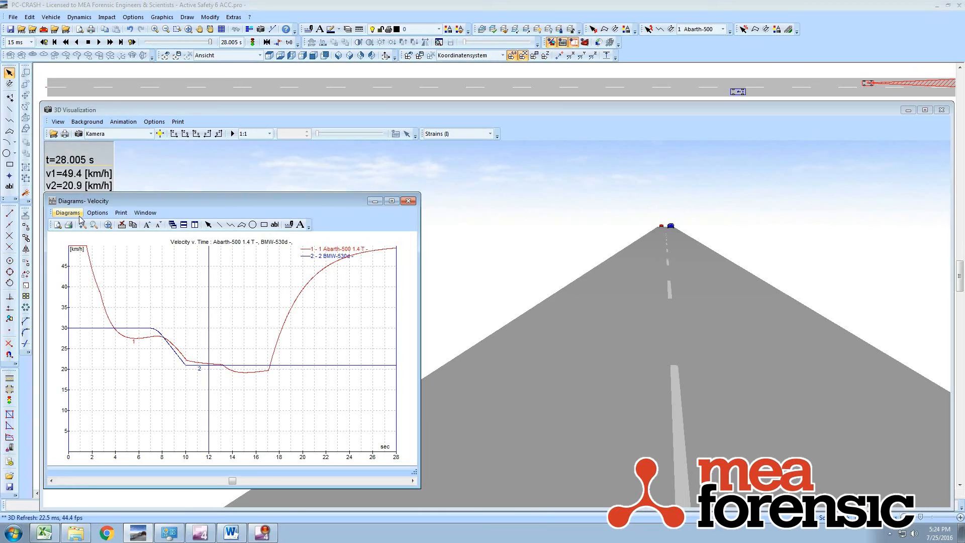
pyautogui.click(67, 212)
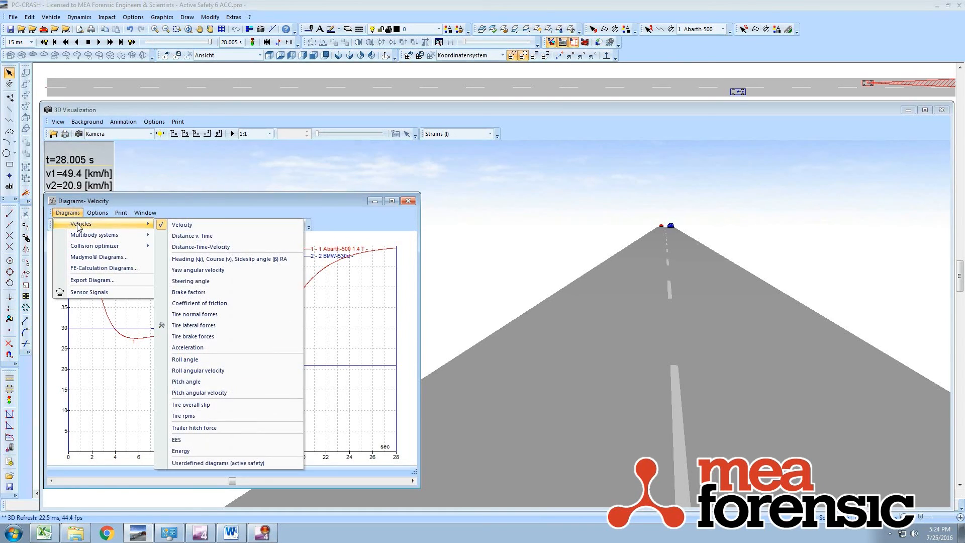
pyautogui.moveTo(224, 406)
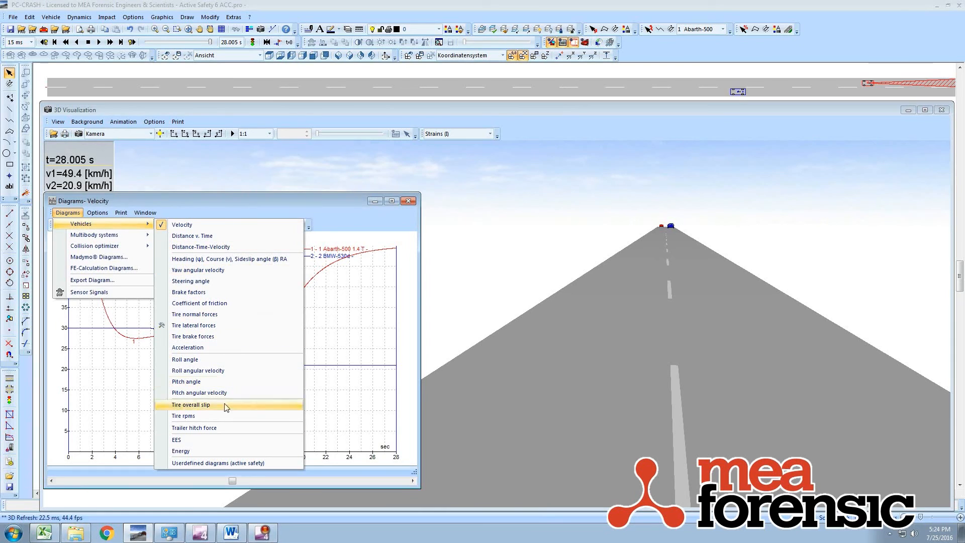
pyautogui.moveTo(353, 213)
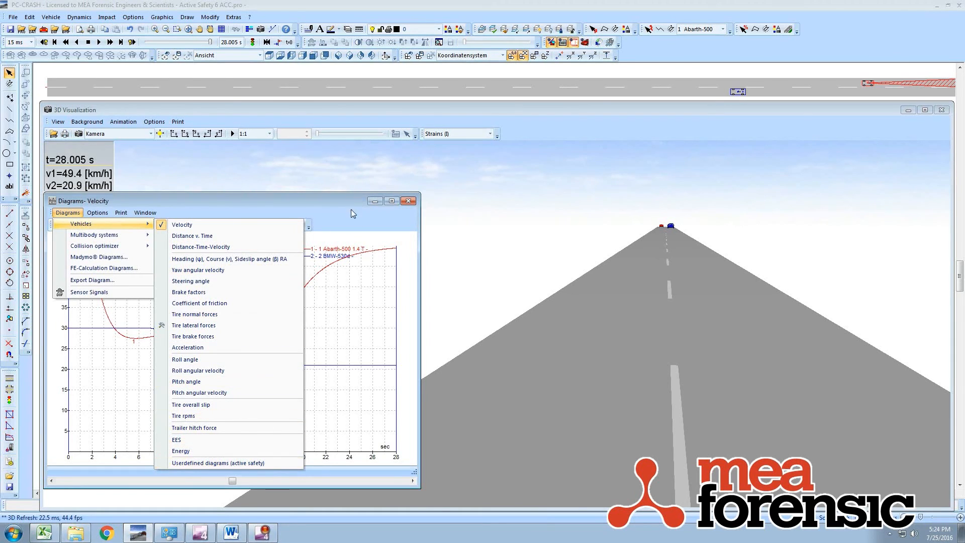
pyautogui.click(182, 224)
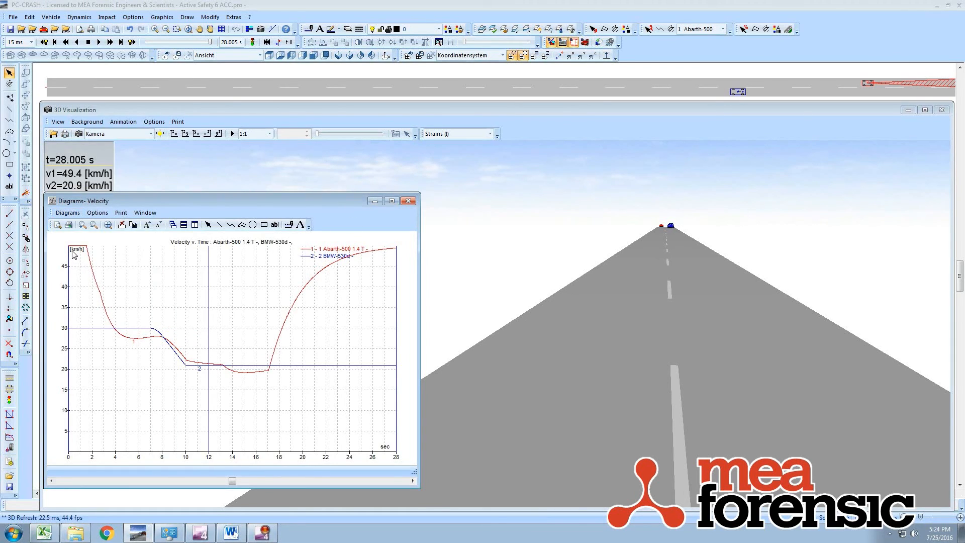
pyautogui.moveTo(66, 212)
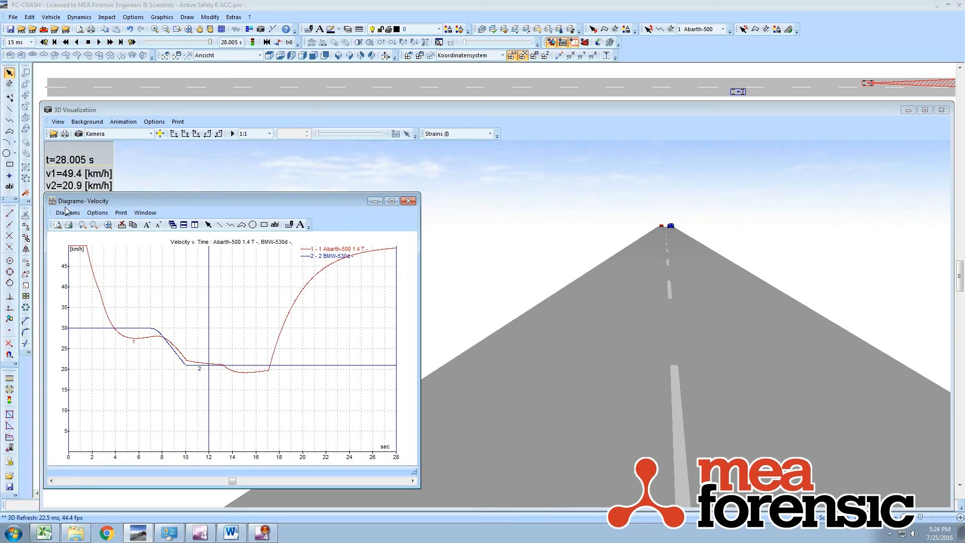
pyautogui.click(68, 213)
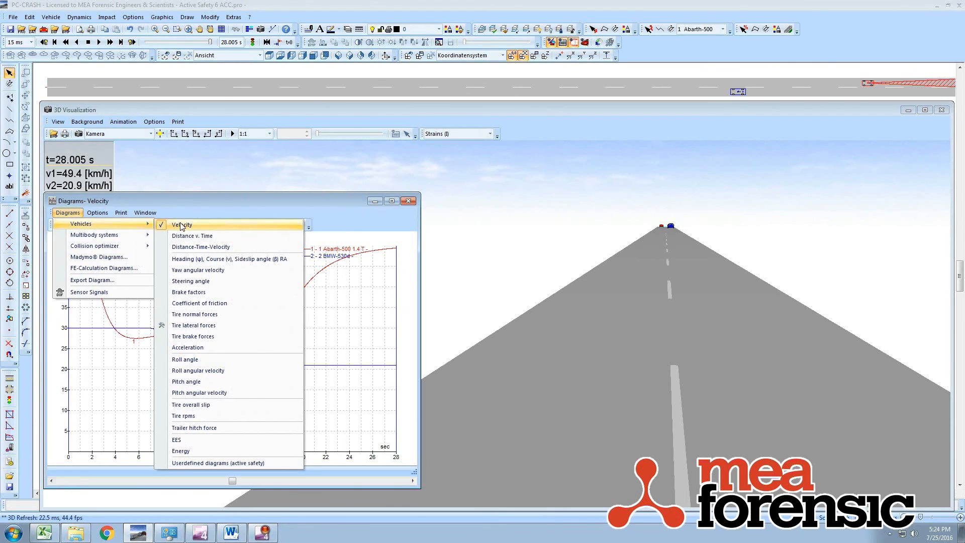
# Plot the user-defined active safety diagram showing acc in m/s² over 28 s
pyautogui.click(218, 462)
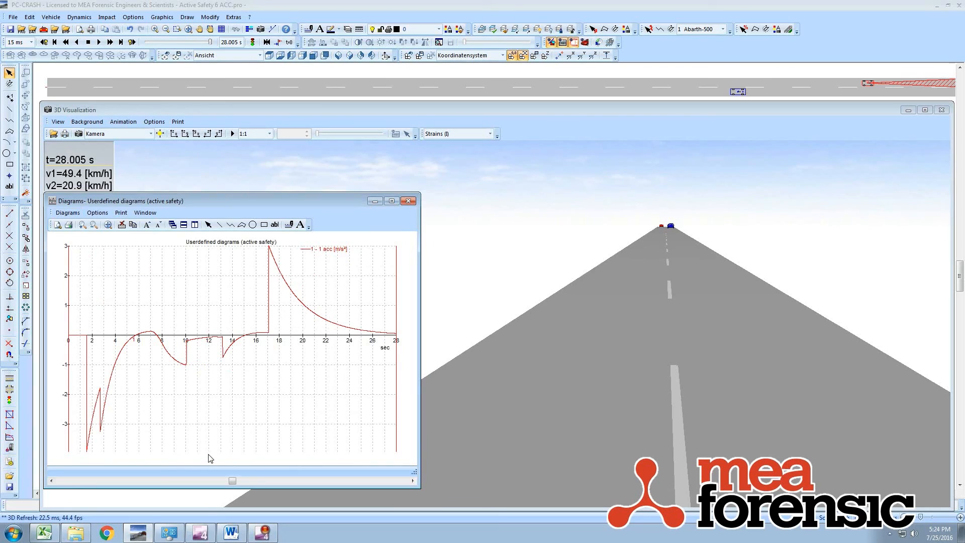
pyautogui.moveTo(244, 382)
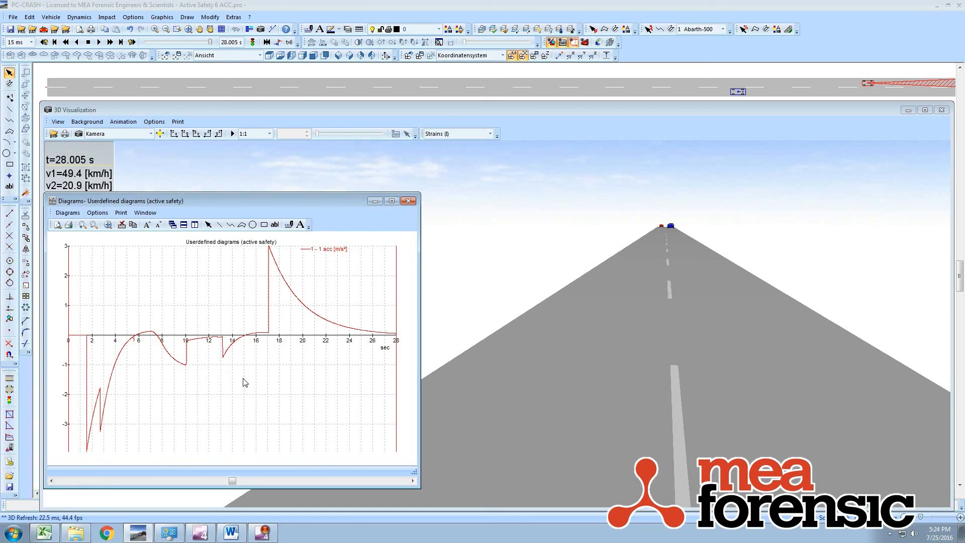
pyautogui.moveTo(314, 240)
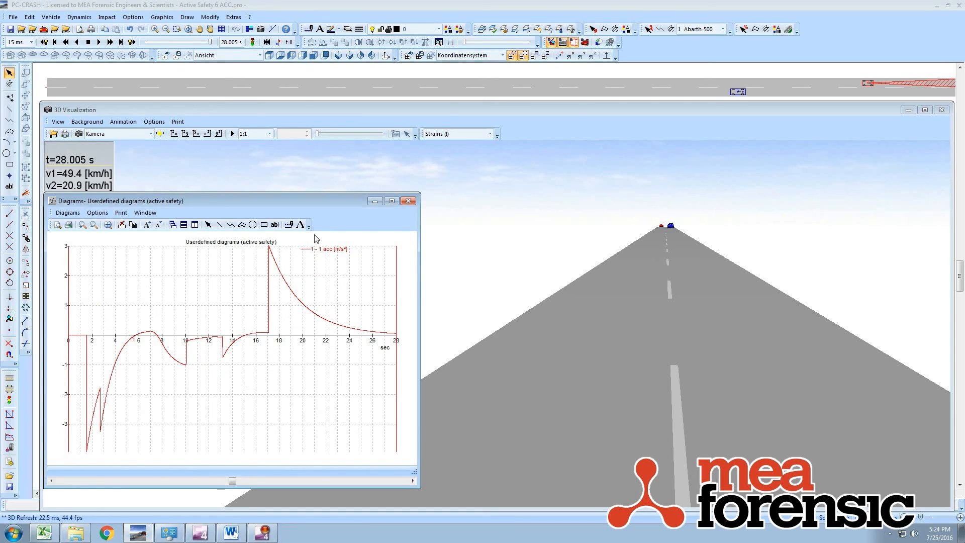
pyautogui.moveTo(327, 207)
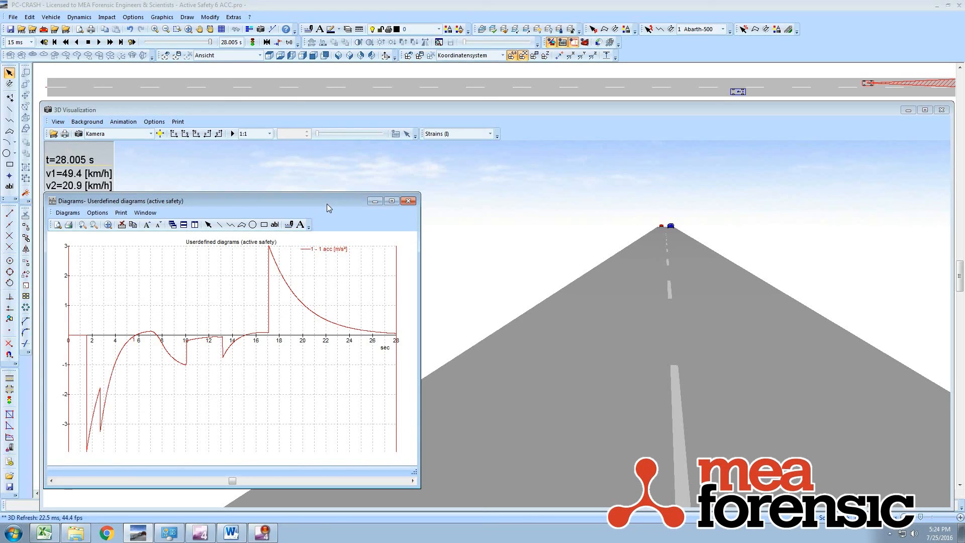